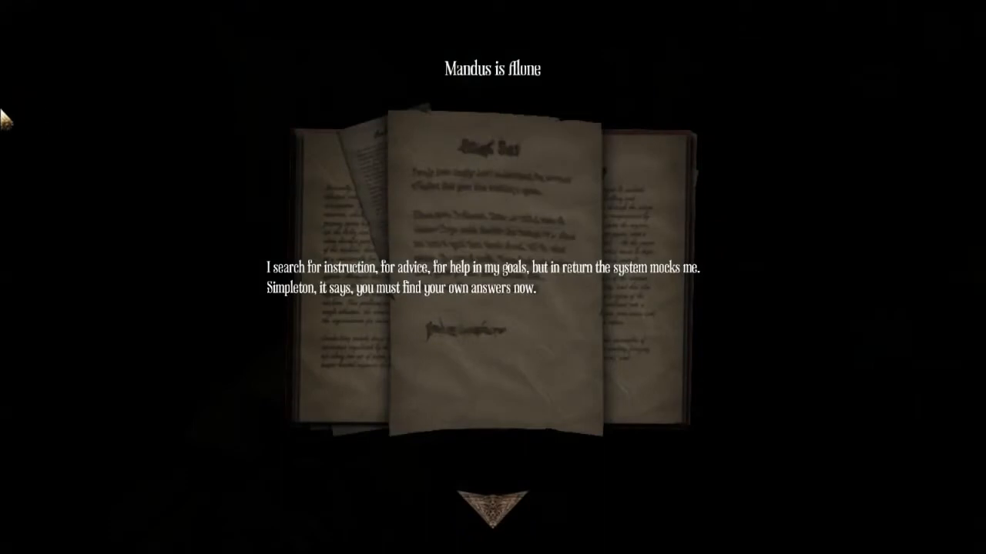
pyautogui.moveTo(524, 506)
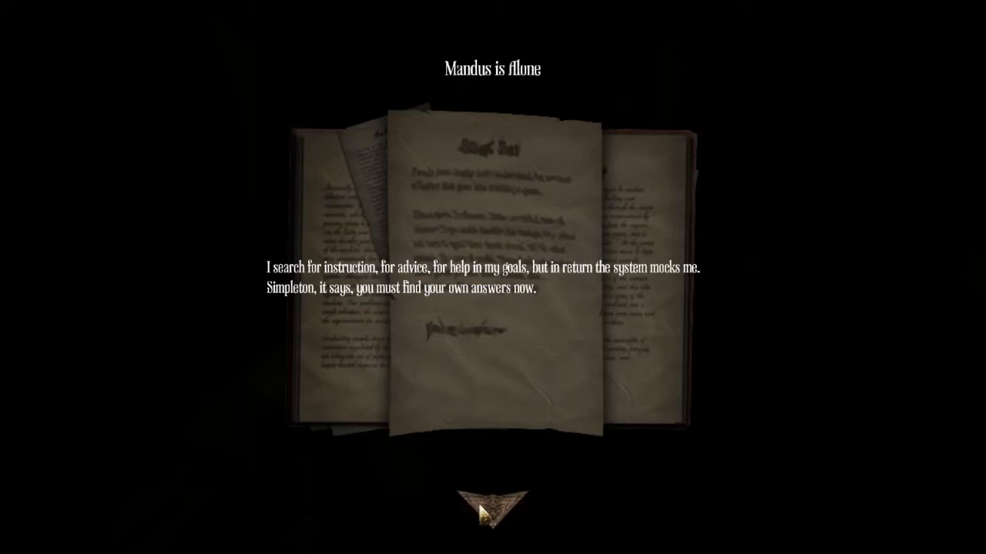
pyautogui.moveTo(488, 515)
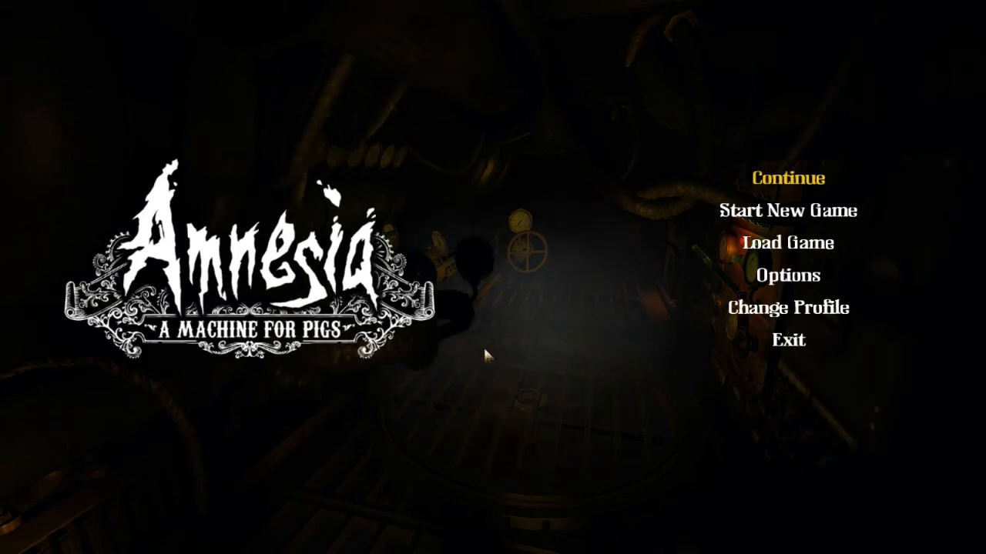
pyautogui.moveTo(607, 380)
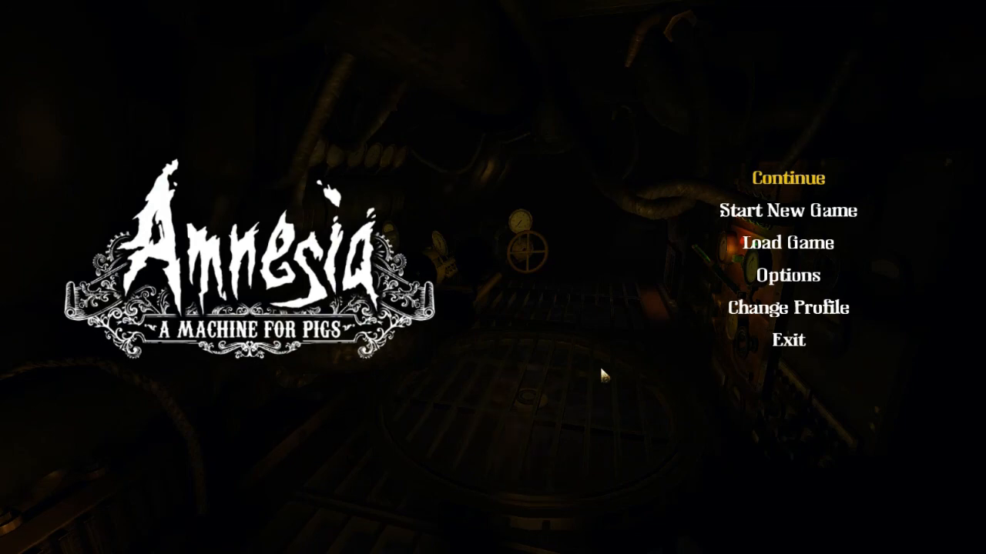
pyautogui.moveTo(632, 366)
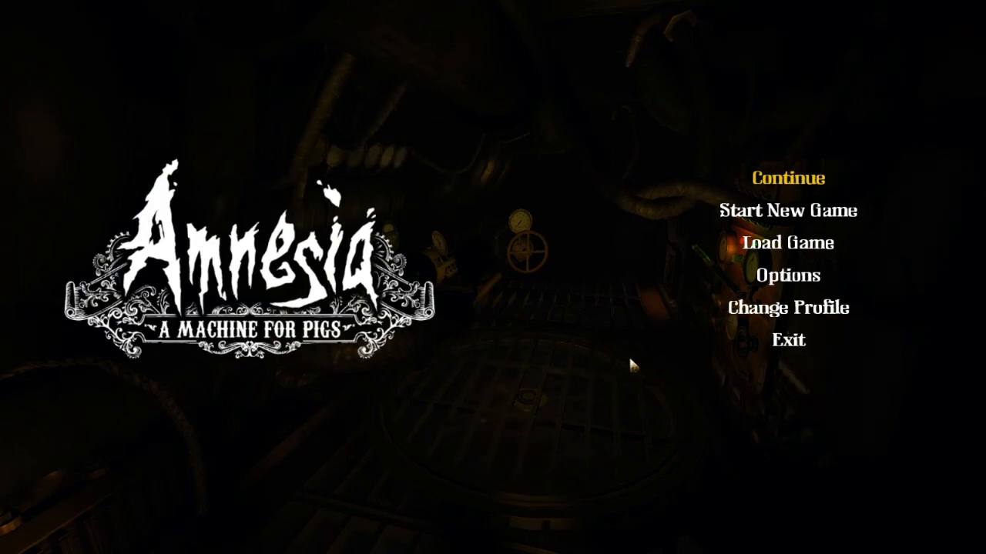